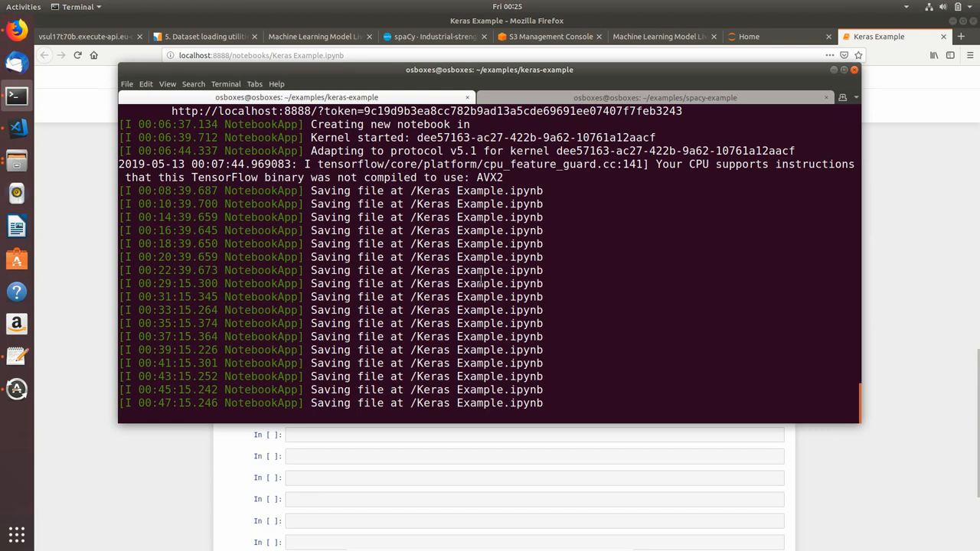
Step: Switch Terminal to the shell session in the spacy-example folder
click(655, 97)
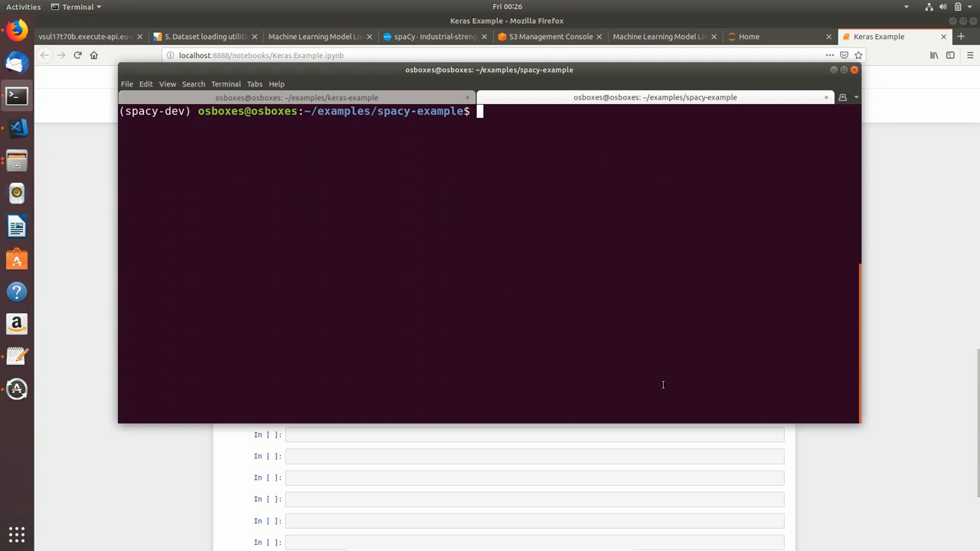
Step: Move into keras-example and generate an aws-python3 Serverless service named resnet50
text(cd ..)
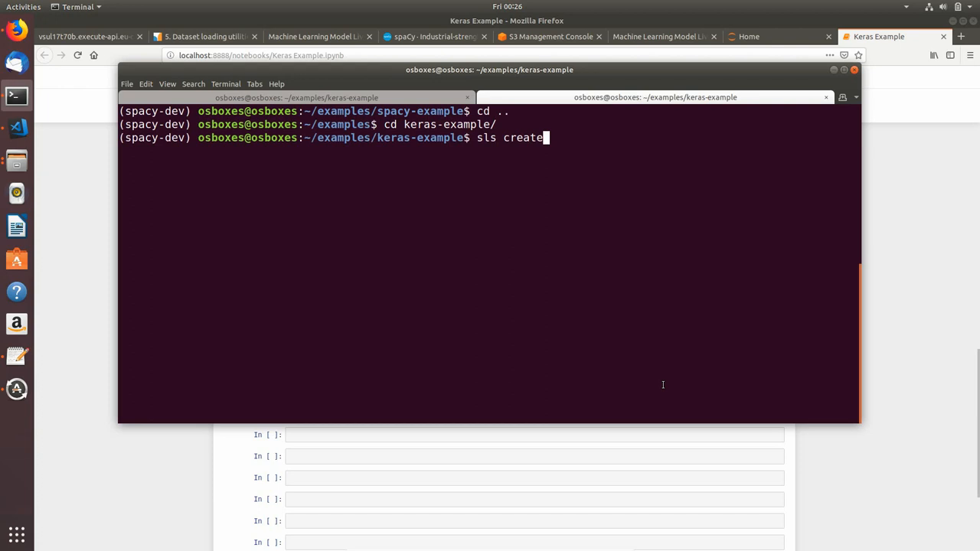
text(--template aws-py)
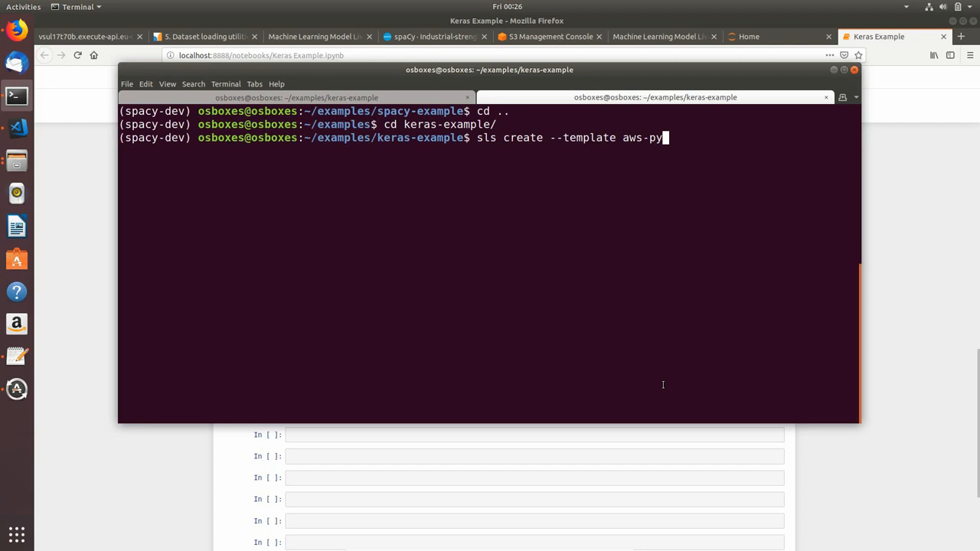
text(thon3 --name resnet5)
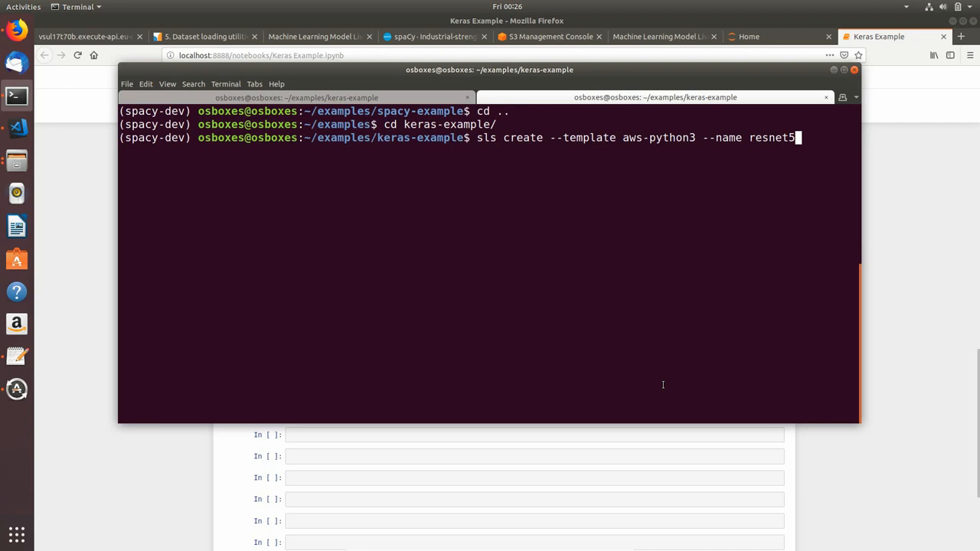
key(Return)
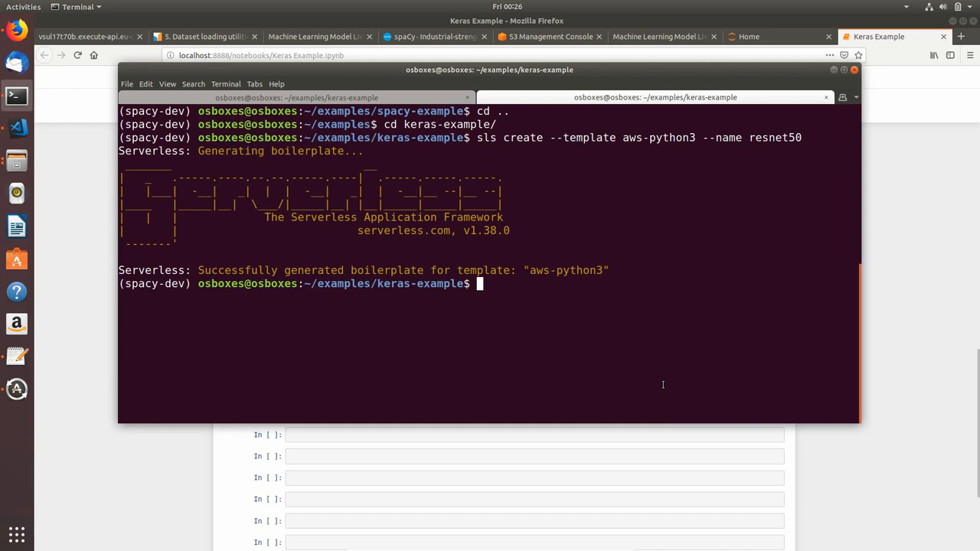
text(sls plugin install -n serverless-python-requirements)
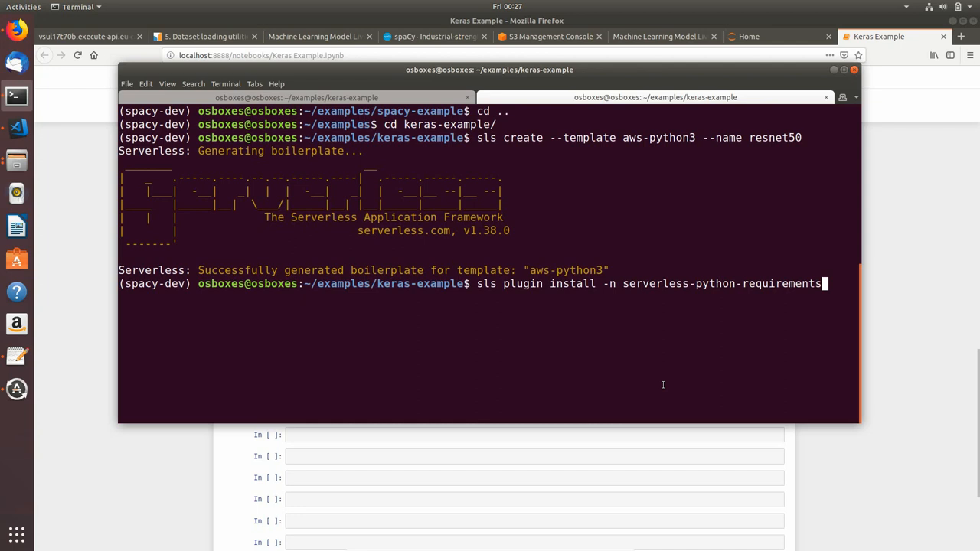
text(@4.2.4)
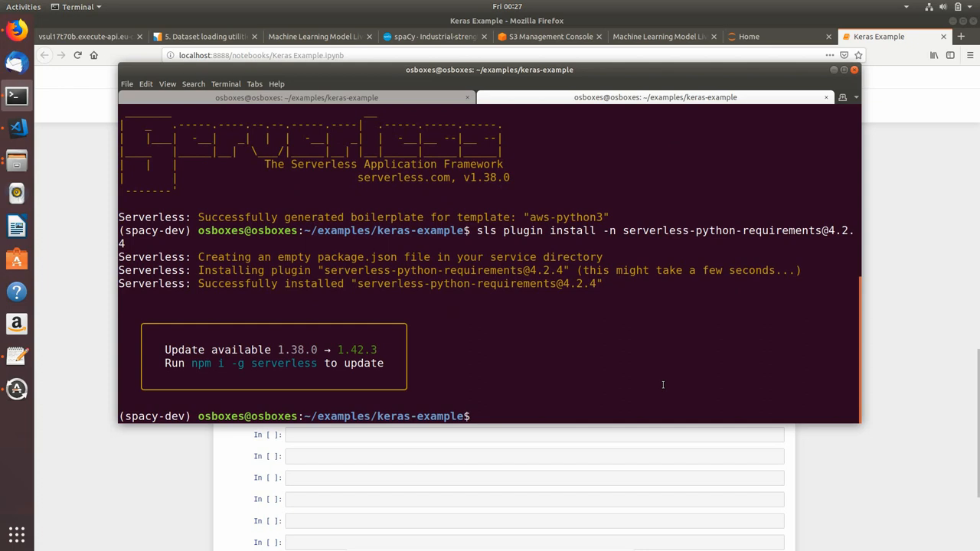
click(480, 416)
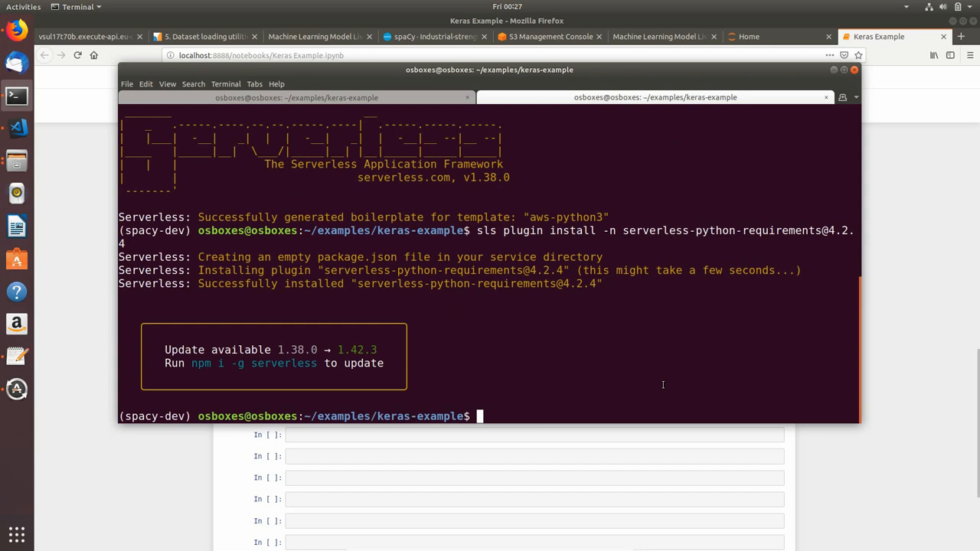
Step: Close the spacy-example folder and open keras-example, showing its boilerplate handler.py
click(16, 127)
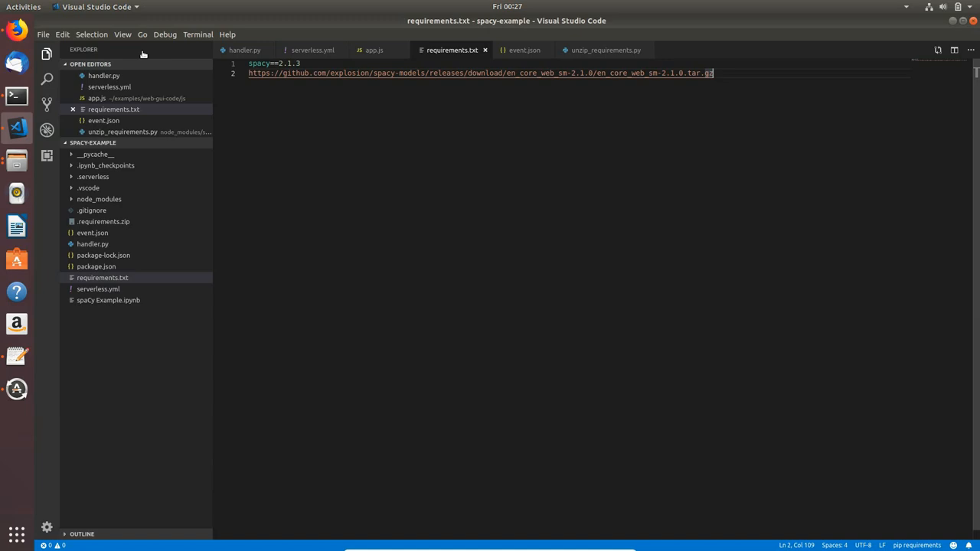
click(96, 265)
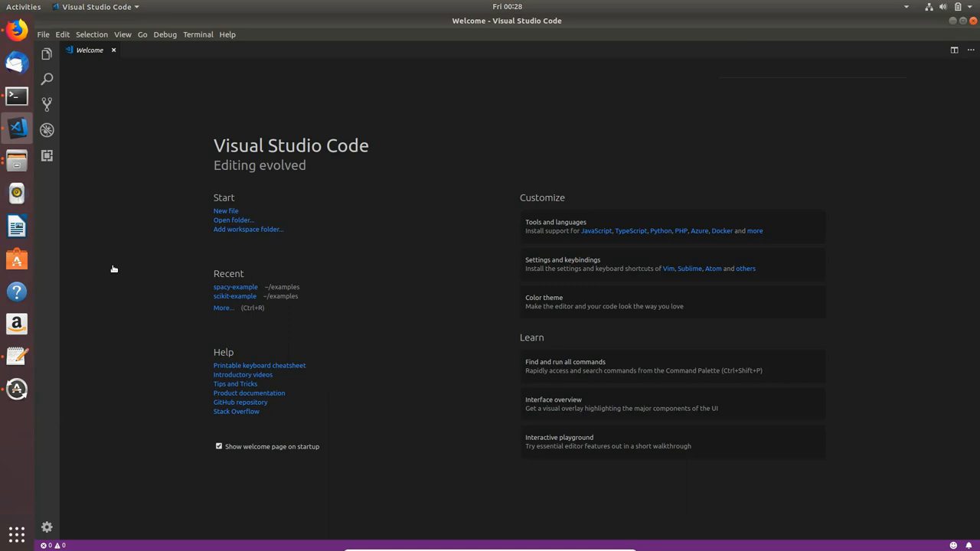
click(233, 220)
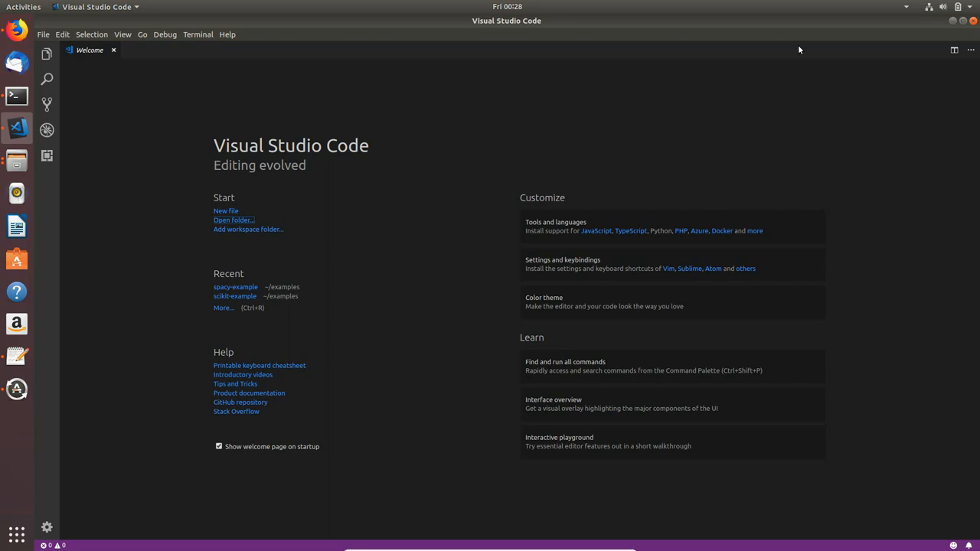
click(46, 54)
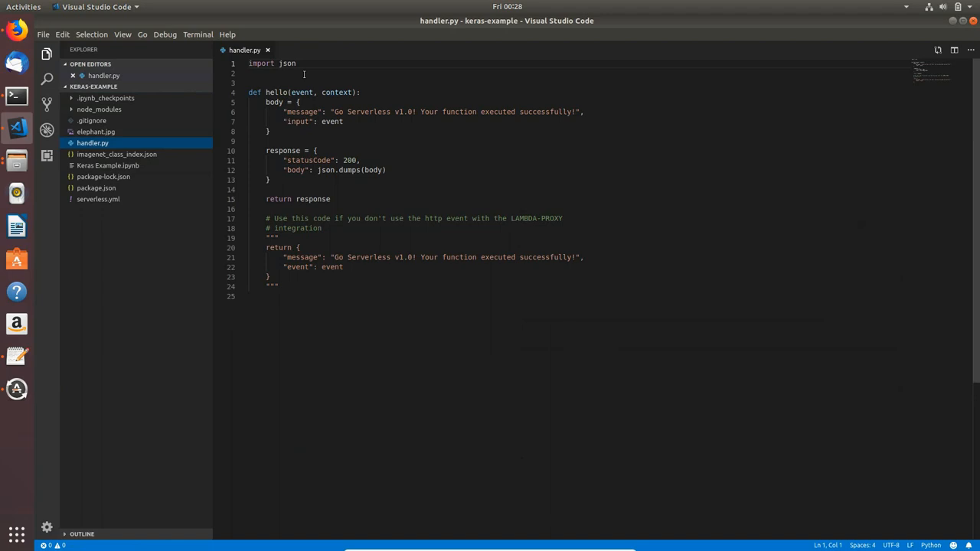
Step: Paste the unzip_requirements guard and Keras, numpy, boto3, os, tempfile imports into handler.py
click(17, 355)
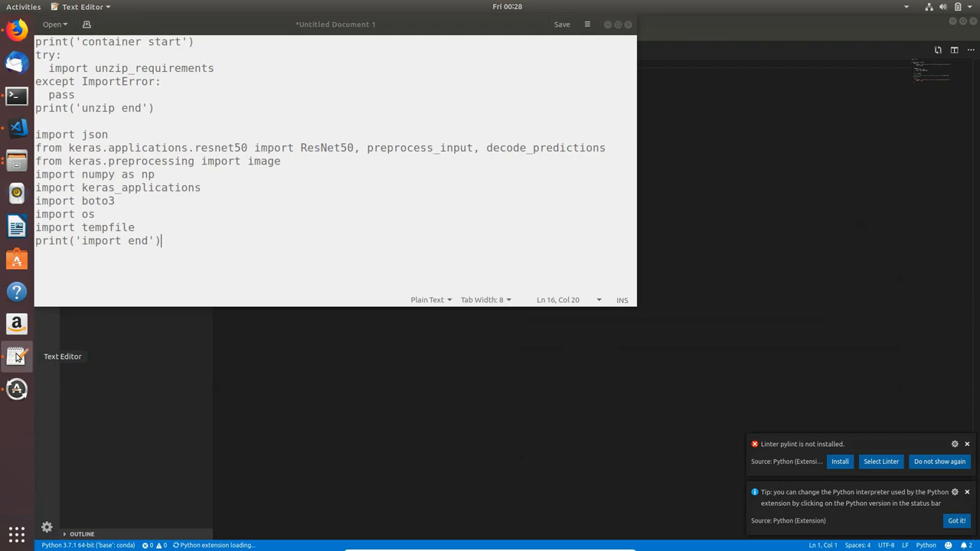
click(16, 356)
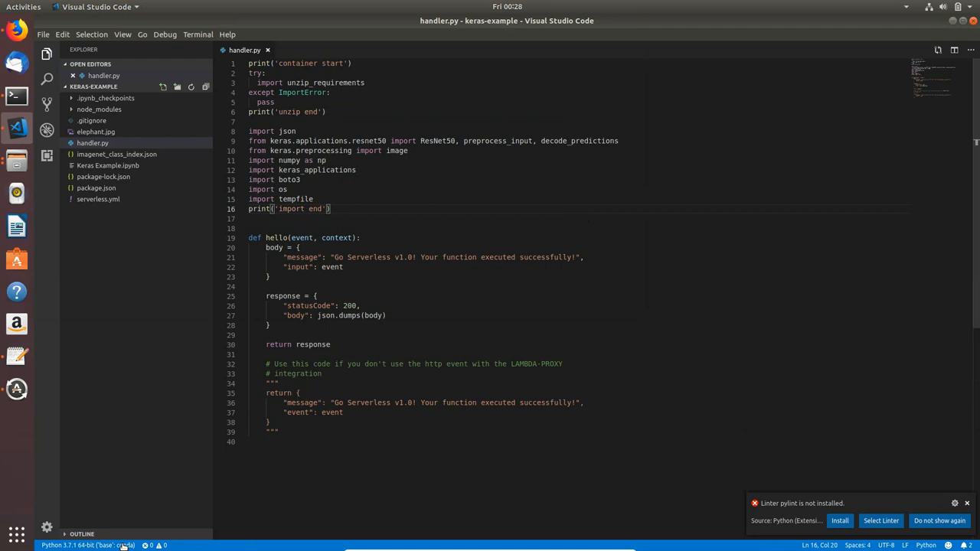
mouse_move(471, 117)
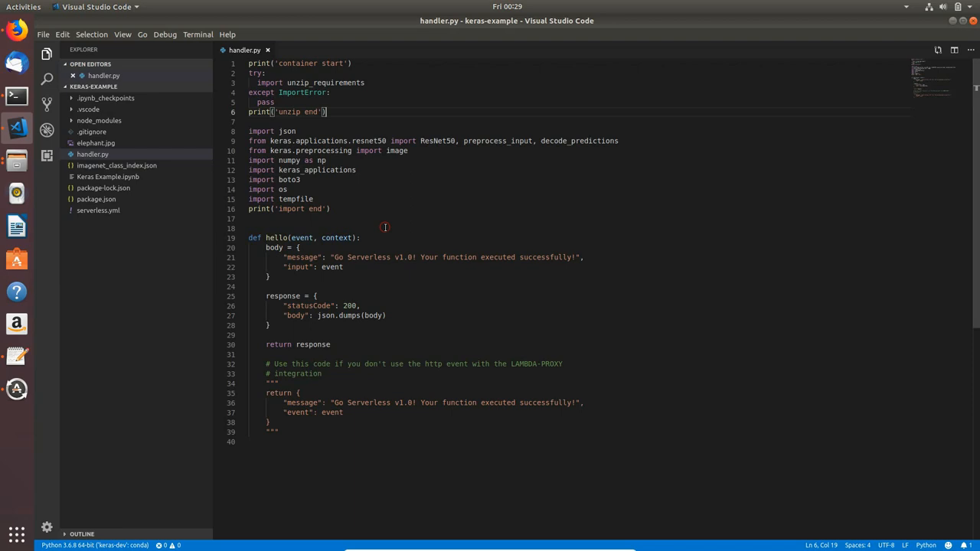
Step: Add CLASS_INDEX = json.load(open('imagenet_class_index.json')) below the imports, then begin MODEL_BUCKET_NAME
click(252, 228)
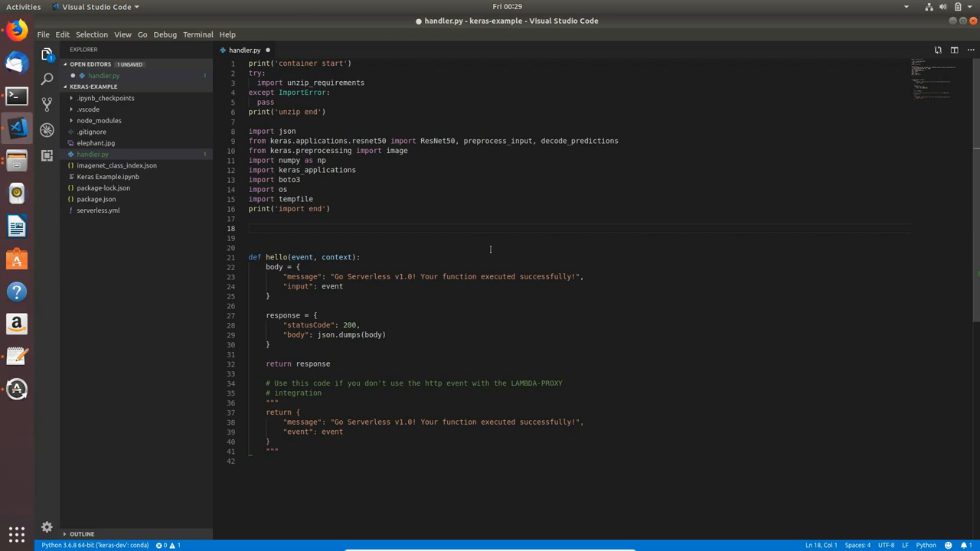
text(keras_applications.)
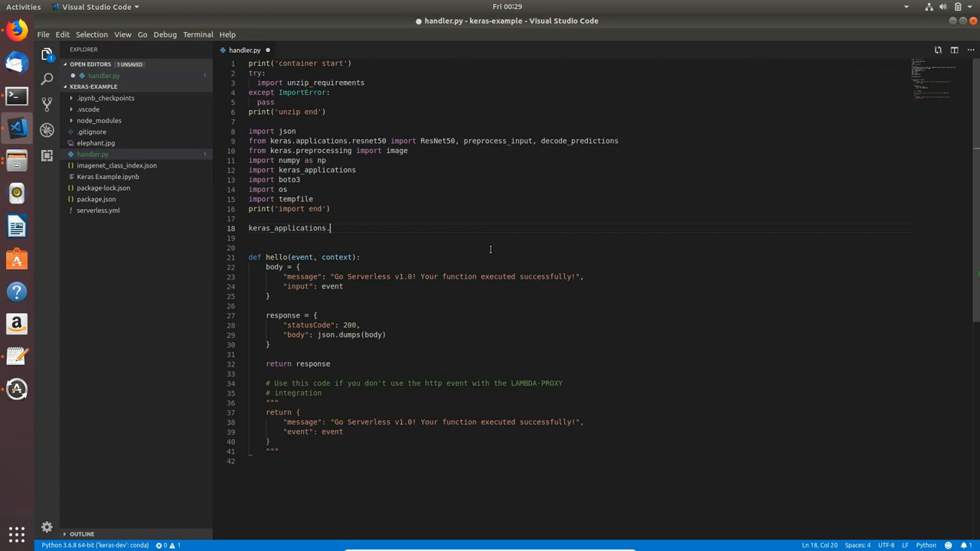
text(imagenet_utils)
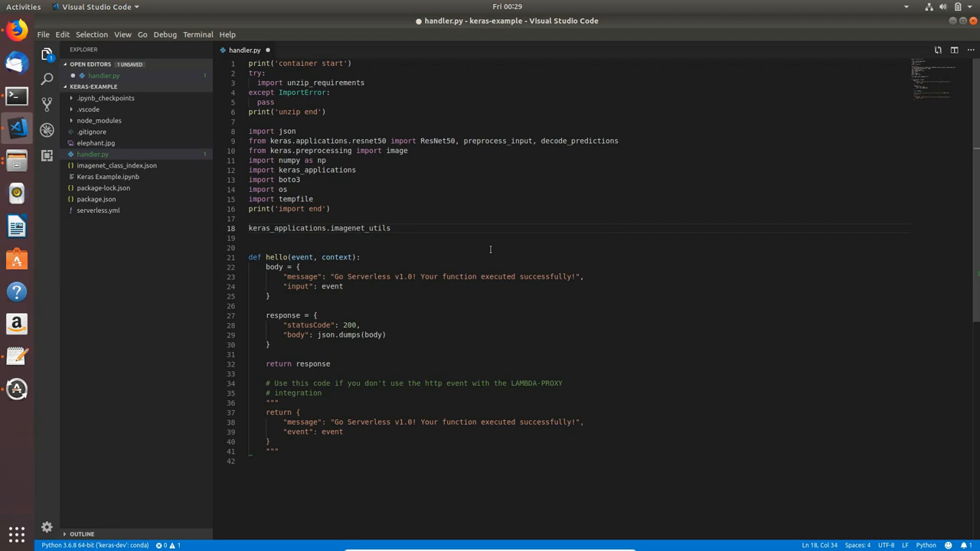
text(.CLASS_INDEX = json)
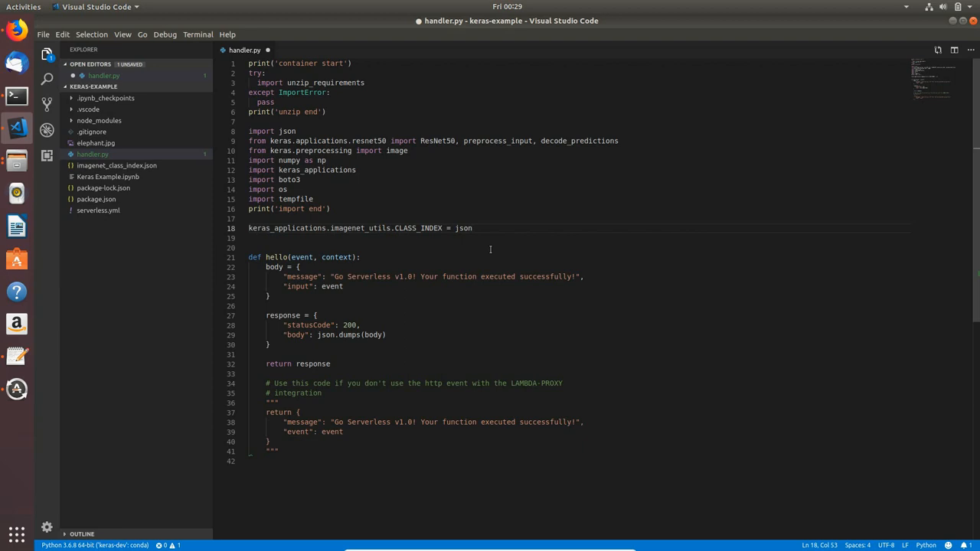
text(.load(open()
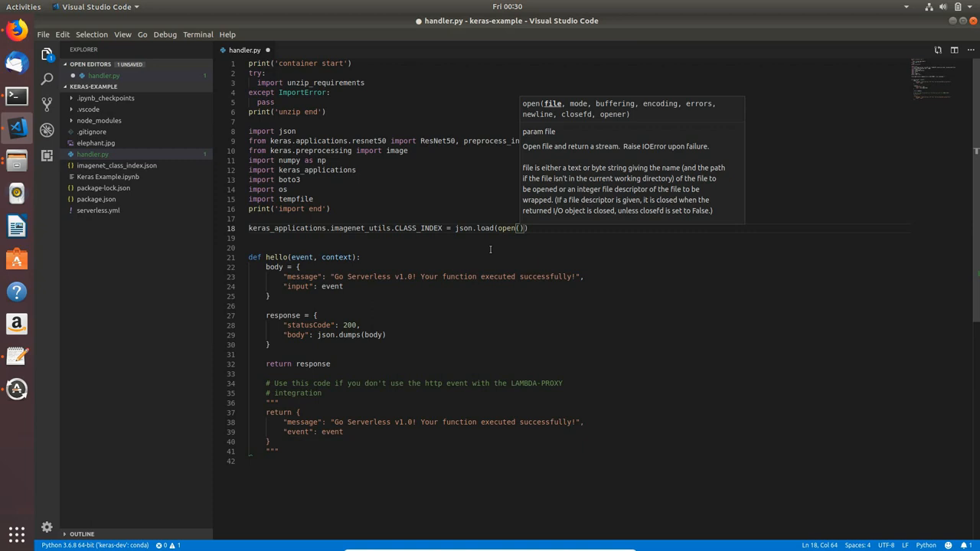
text('imagenet_class_index.json)
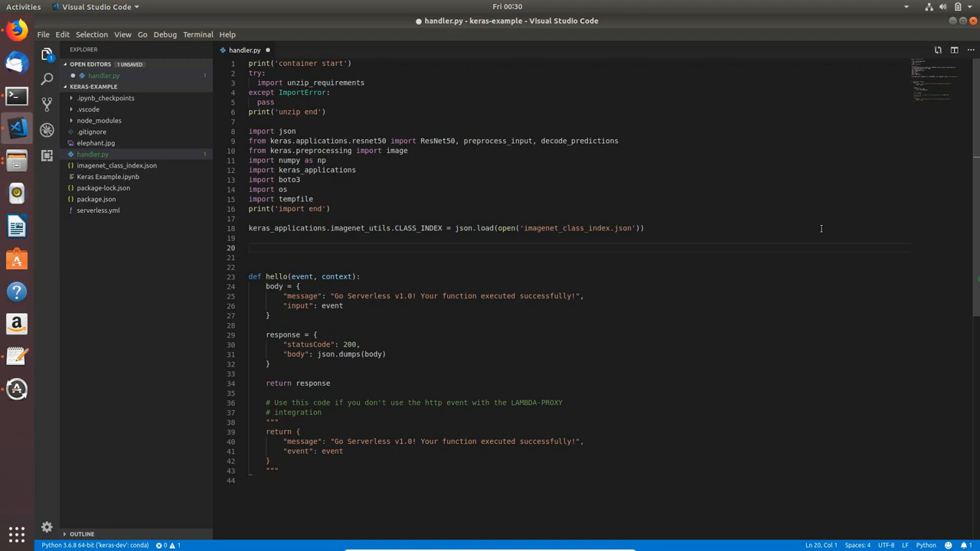
text(MODEL_BUCKET_NAME = os.environ)
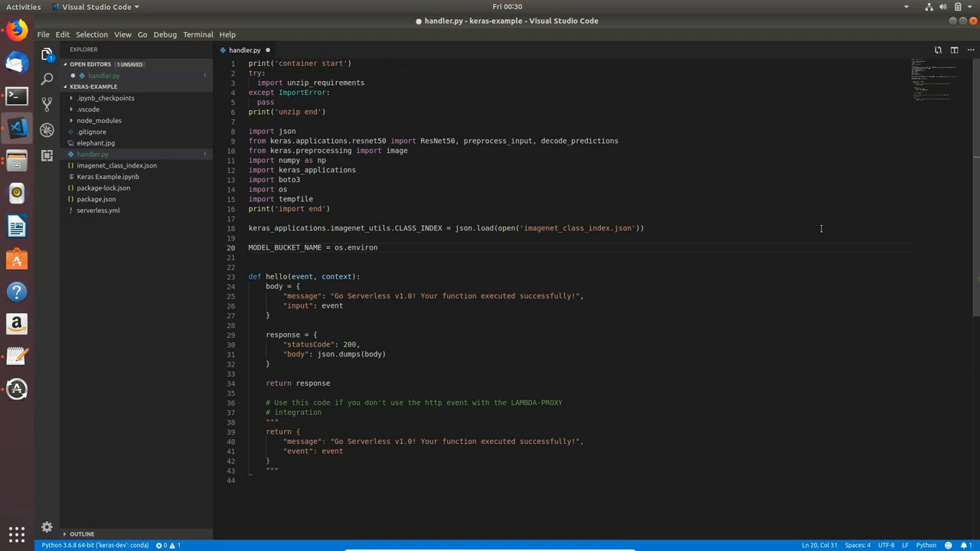
Step: Read MODEL_BUCKET_NAME via os.environ and add a MODEL_FILE_NAME_KEY environment global
text([''])
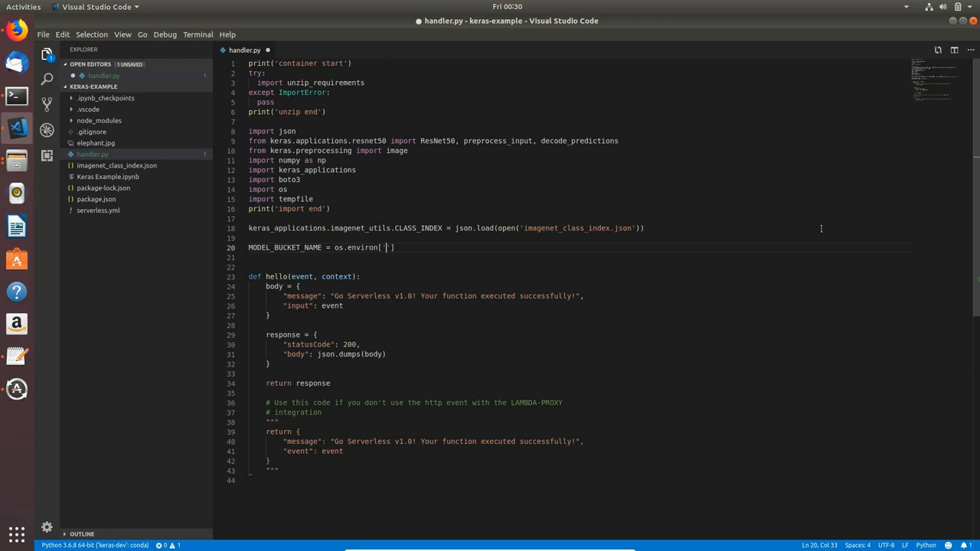
double_click(286, 248)
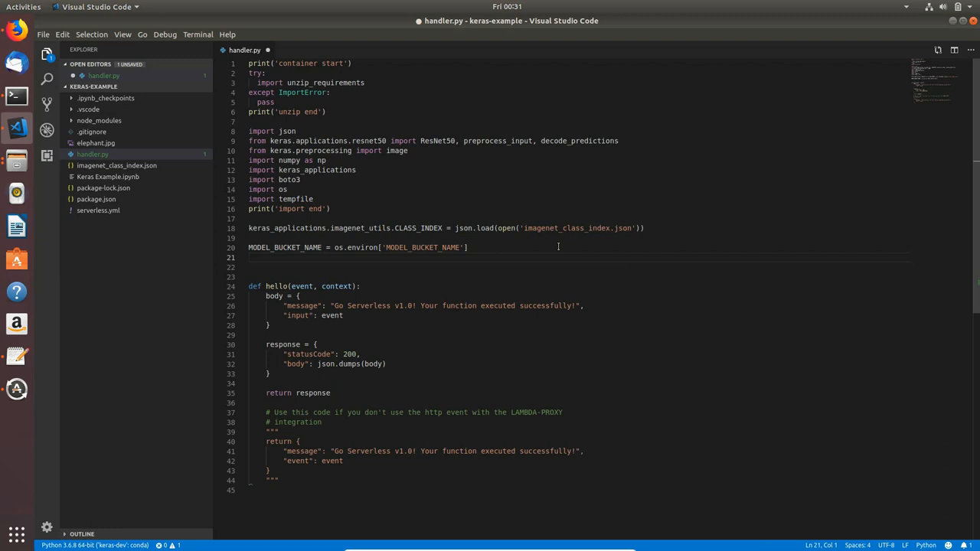
text(MODEL_FILE_NAME_KEY = os.environ[')
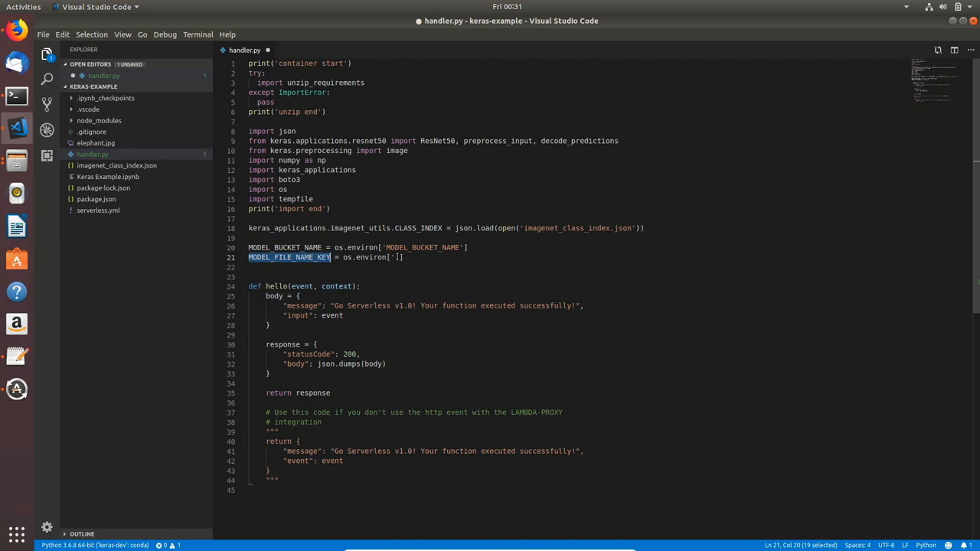
text(TEMP_DIR =)
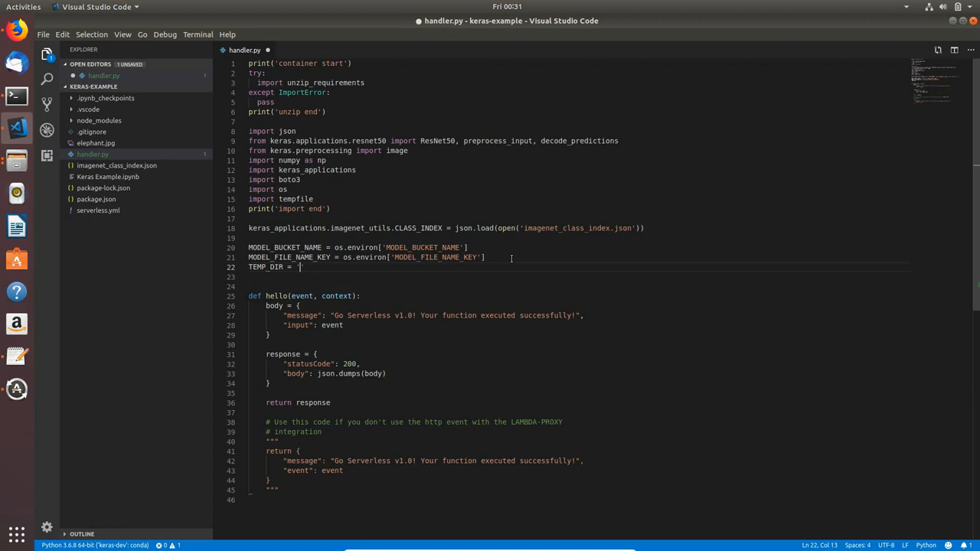
Step: Add TEMP_DIR = '/tmp' and MODEL_PATH = os.path.join(TEMP_DIR, MODEL_FILE_NAME_KEY)
text('/tmp')
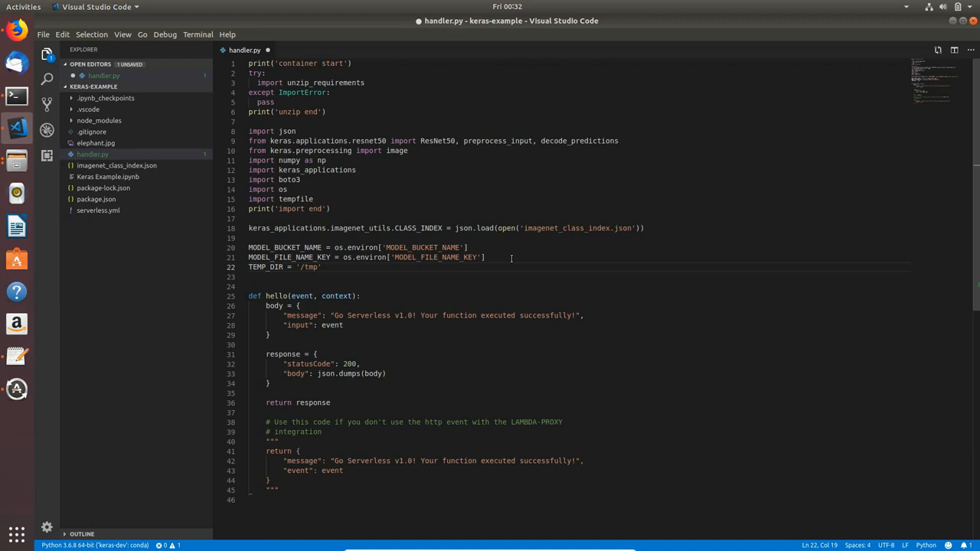
text(MODEL_PATH = os.path)
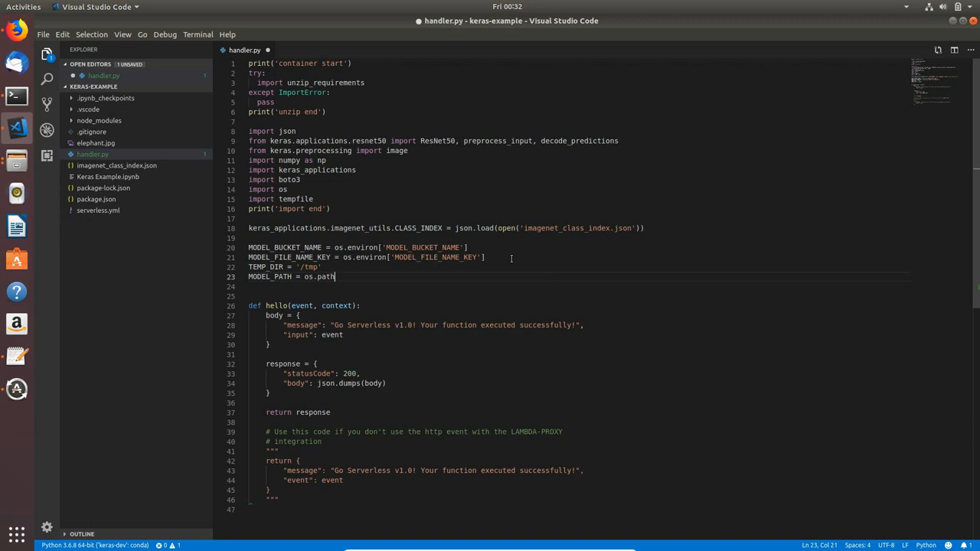
text(.join(TEMP_DIR,)
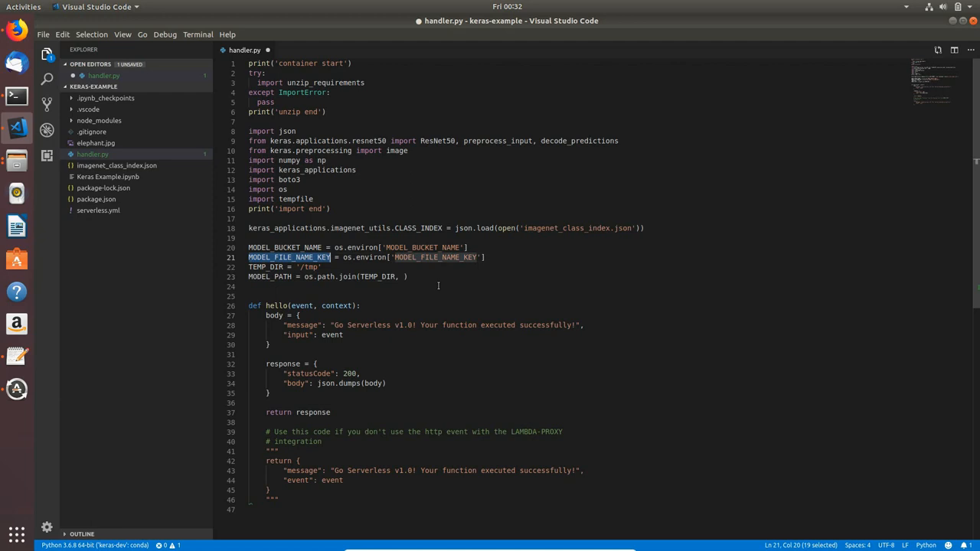
text(MODEL_FILE_NAME_KEY)
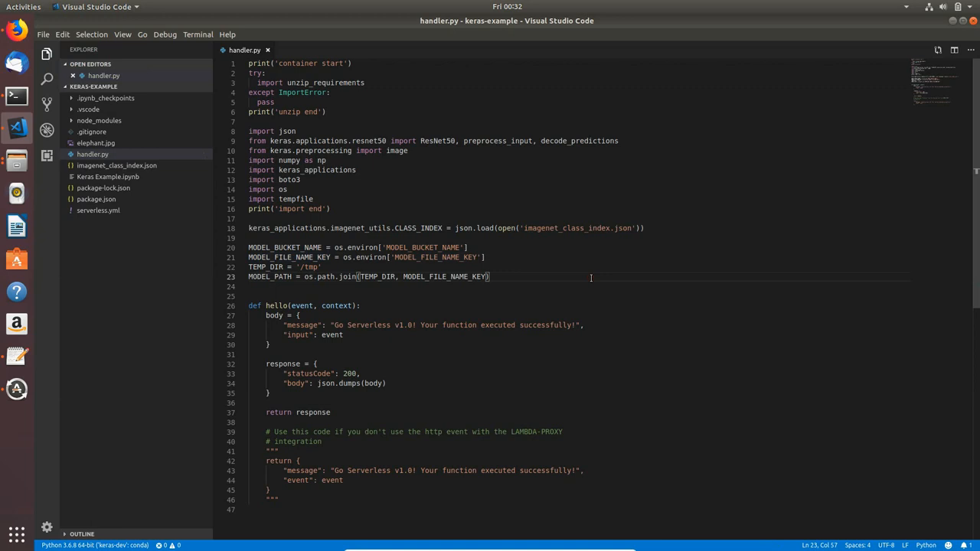
text(UP)
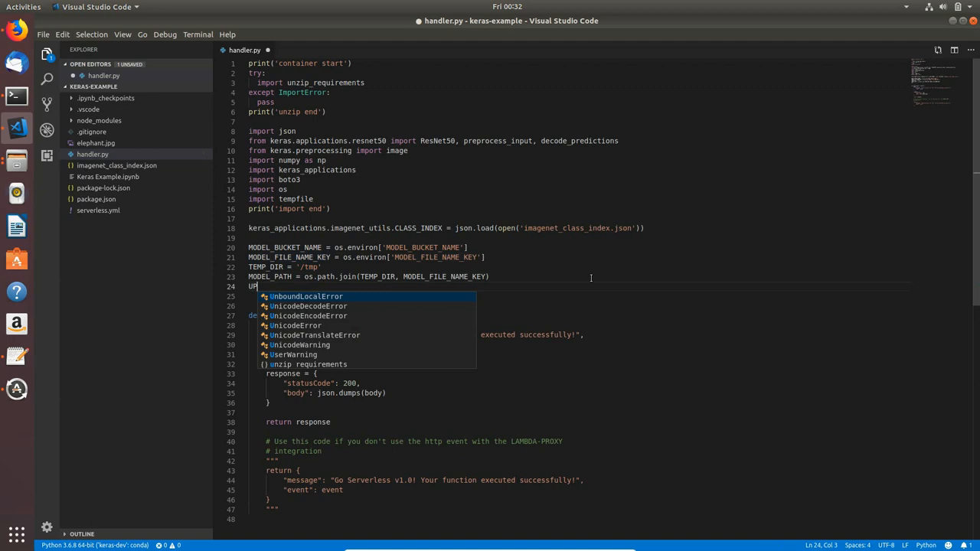
Step: Add UPLOAD_BUCKET_NAME = os.environ['UPLOAD_BUCKET_NAME'] and a 'downloading model...' print
text(PLOAD_BUCKET_NAME =)
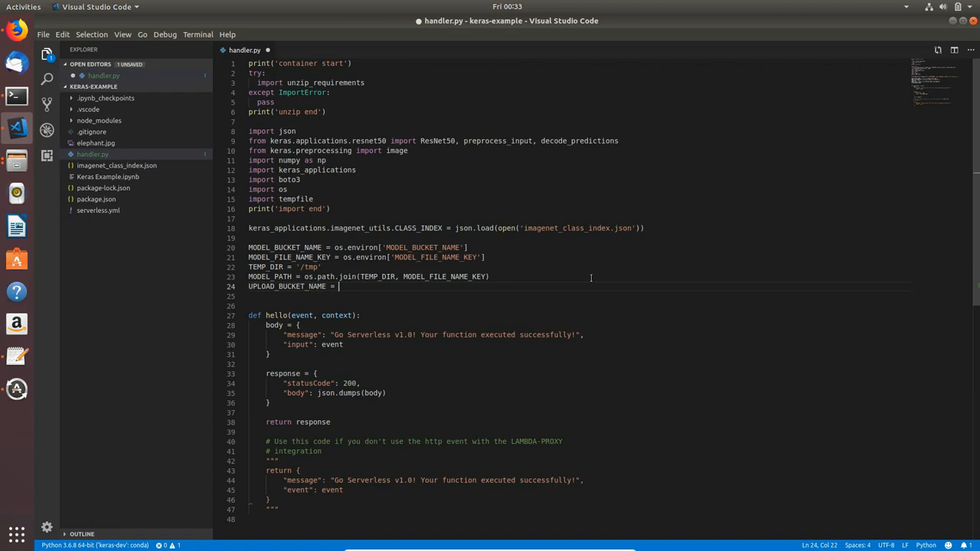
text(os.environ[])
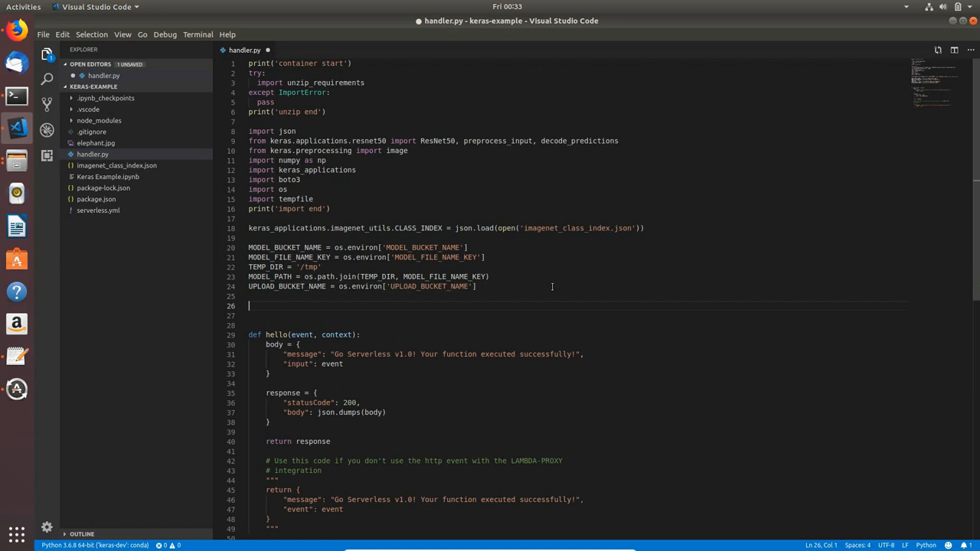
text(print('donw'))
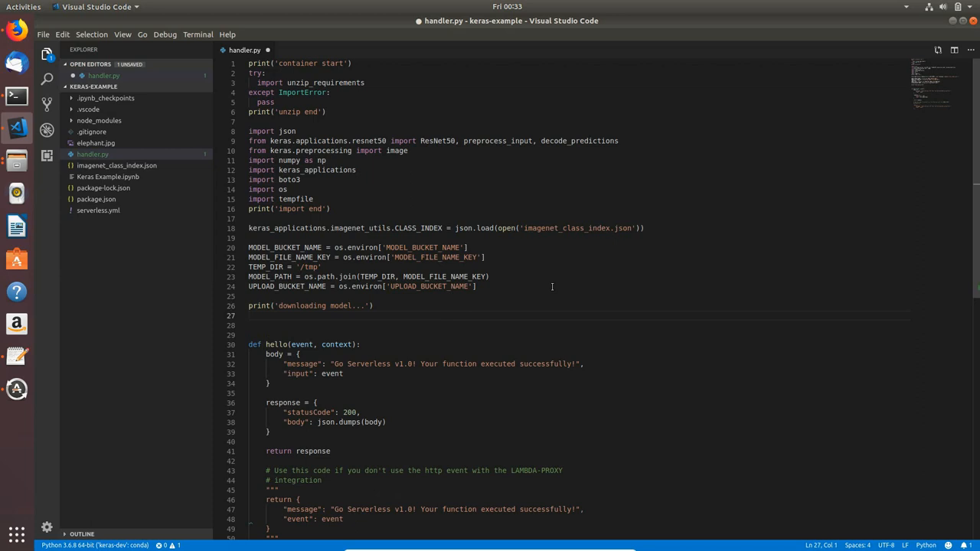
Step: Create a boto3 S3 resource and download MODEL_FILE_NAME_KEY from MODEL_BUCKET_NAME to MODEL_PATH
text(s3 =)
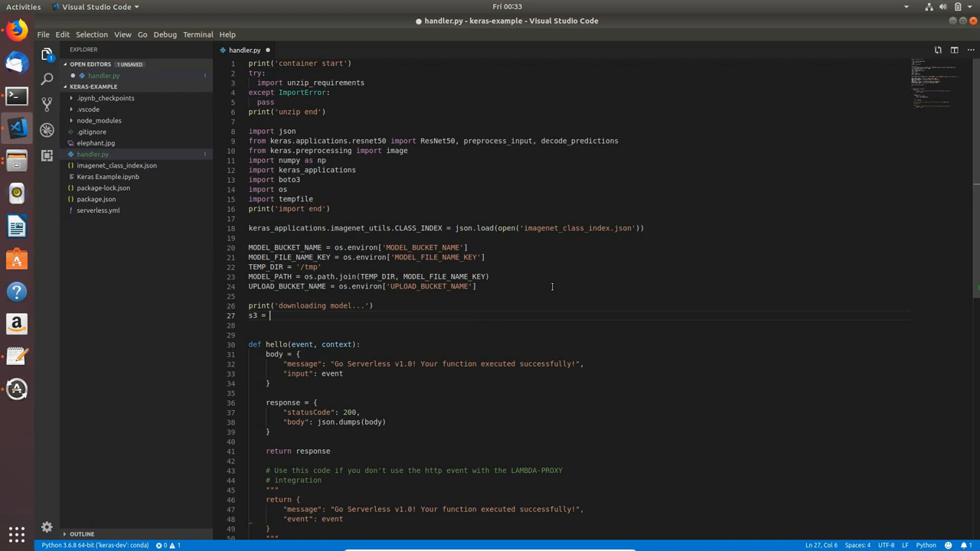
text(boto3.resource('s3'))
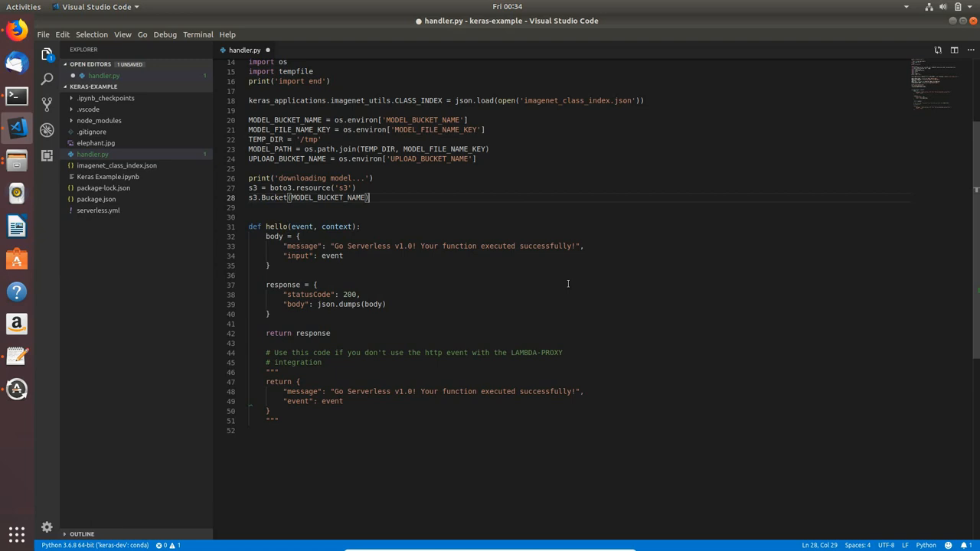
text(.download_file()
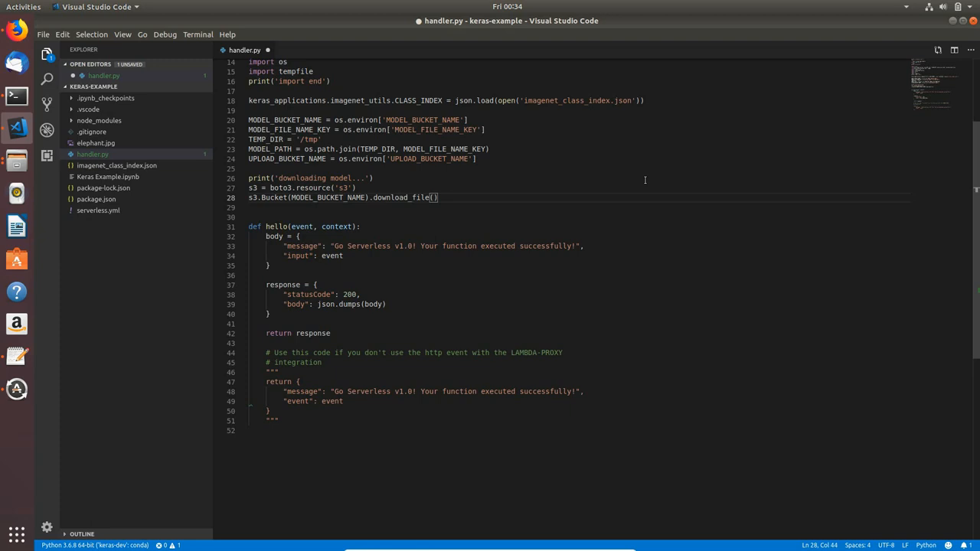
text(MODEL_FILE_NAME_KEY,)
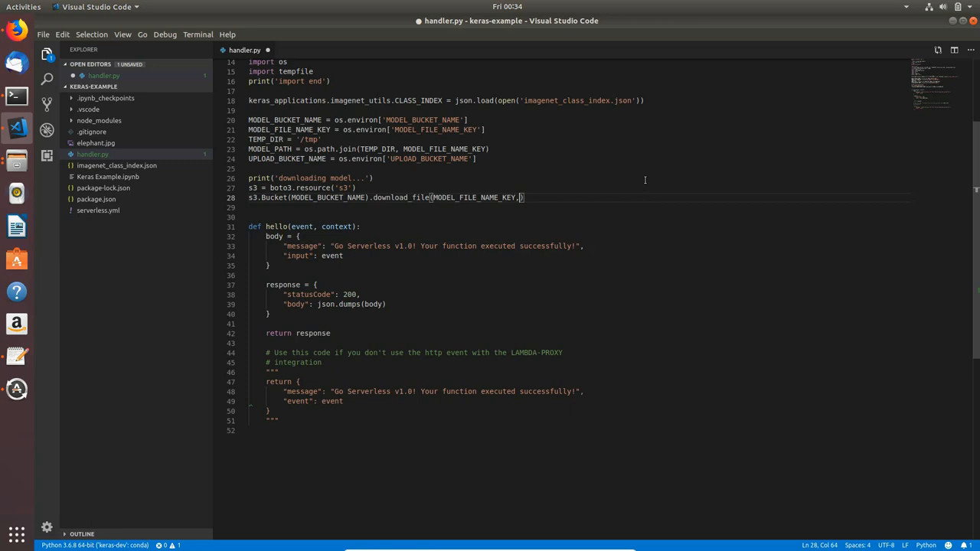
text(MODEL_PATH)
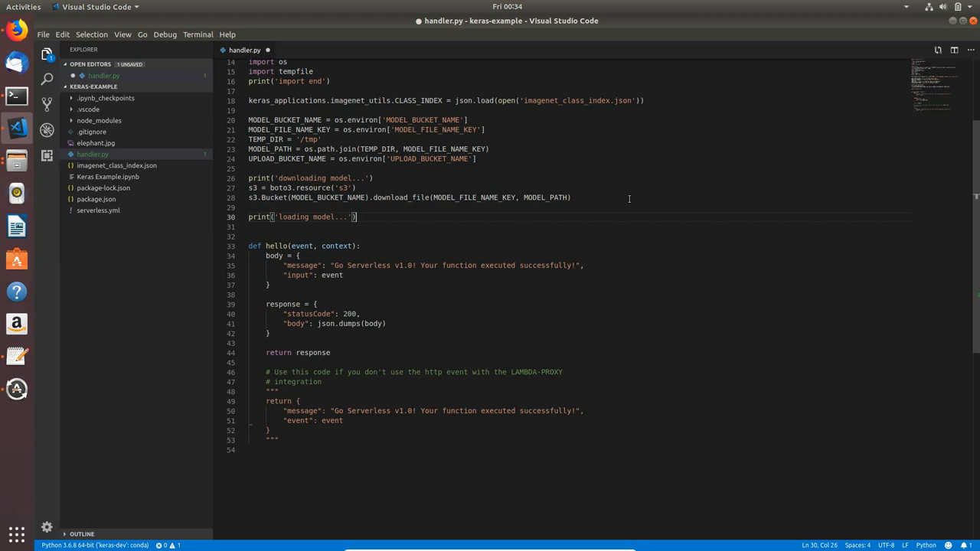
Step: Add model = ResNet50(weights=MODEL_PATH) after the loading message, then print('model loaded')
key(Return)
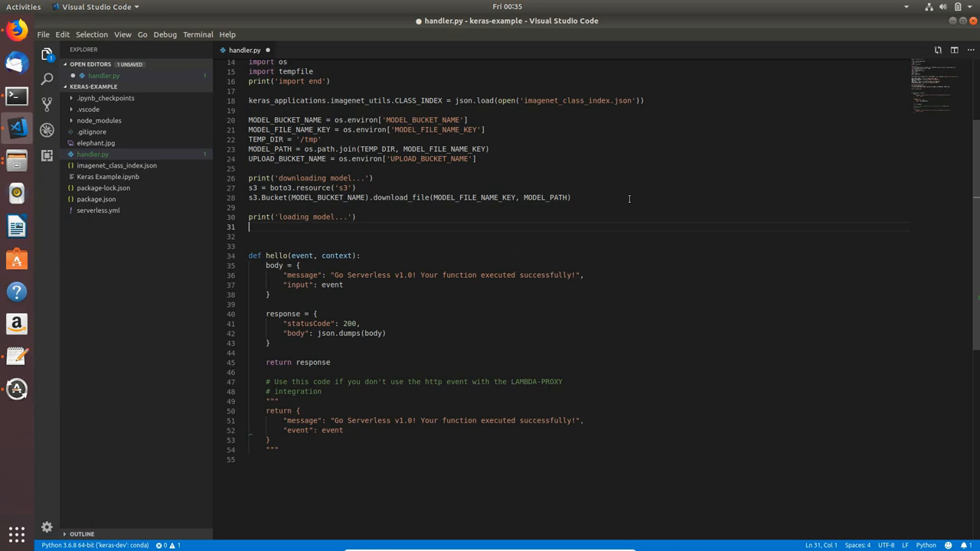
text(model = ResNet50()
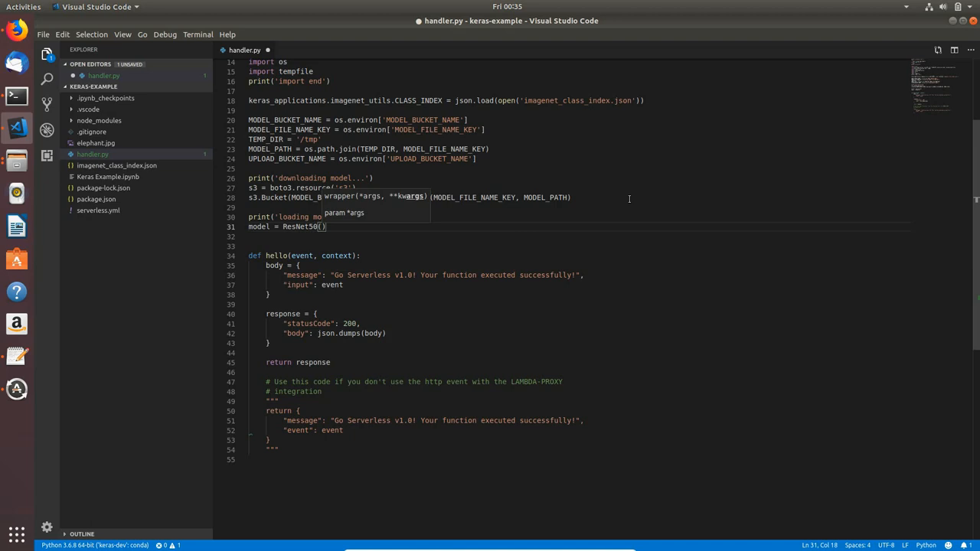
text(weights=MODEL_PATH)
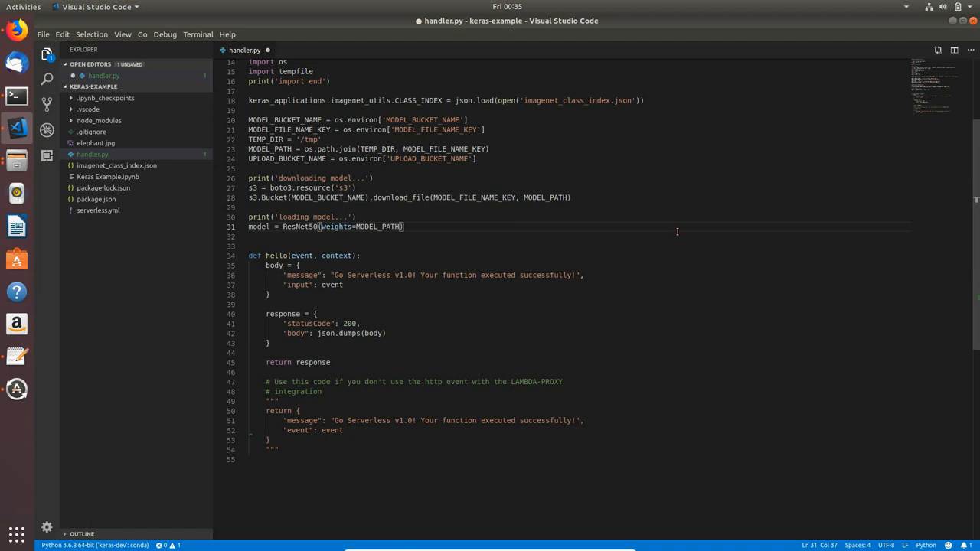
text(print('model loaded'))
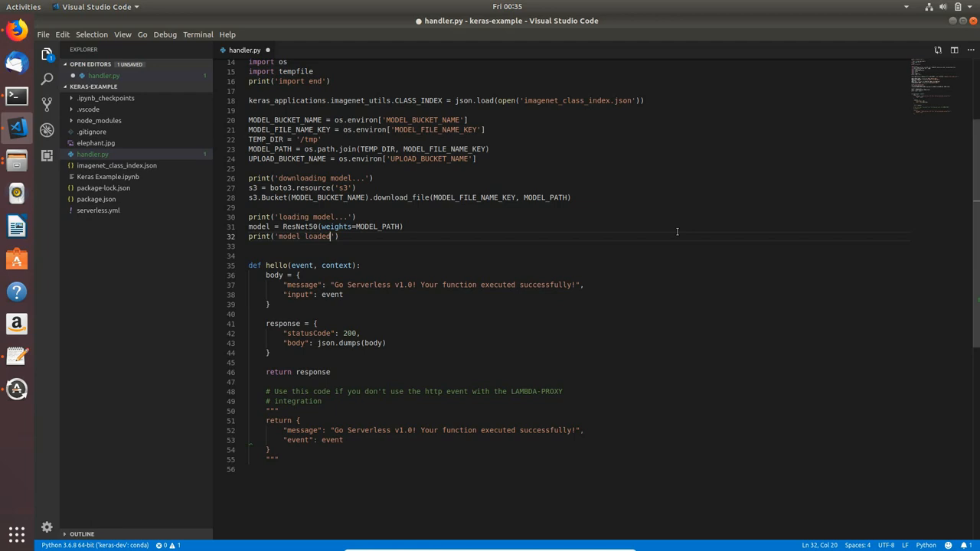